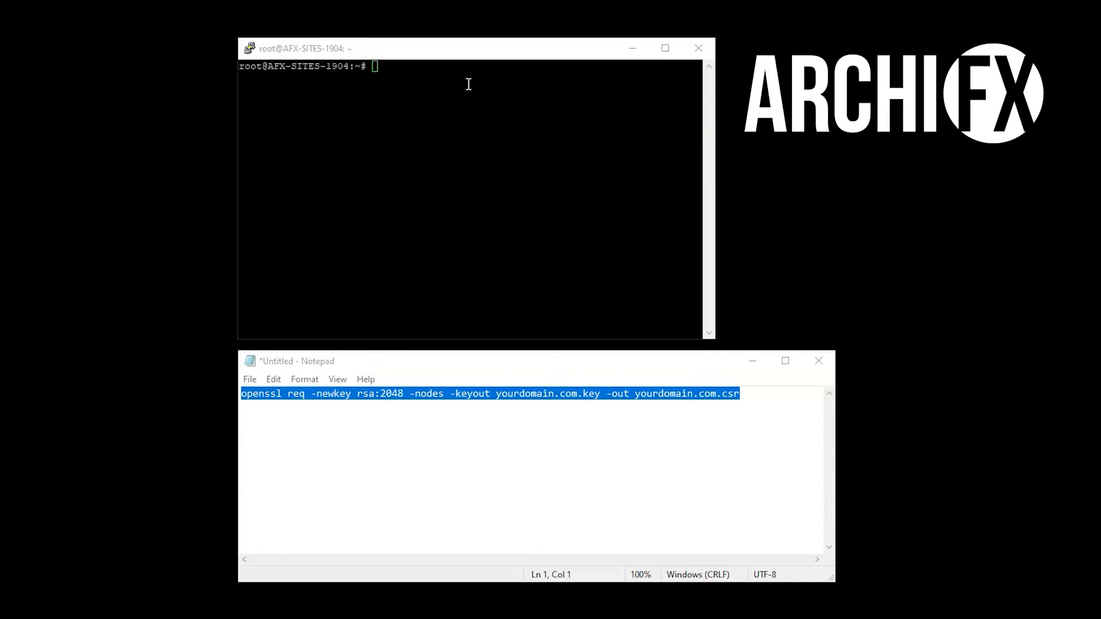
pyautogui.moveTo(745, 399)
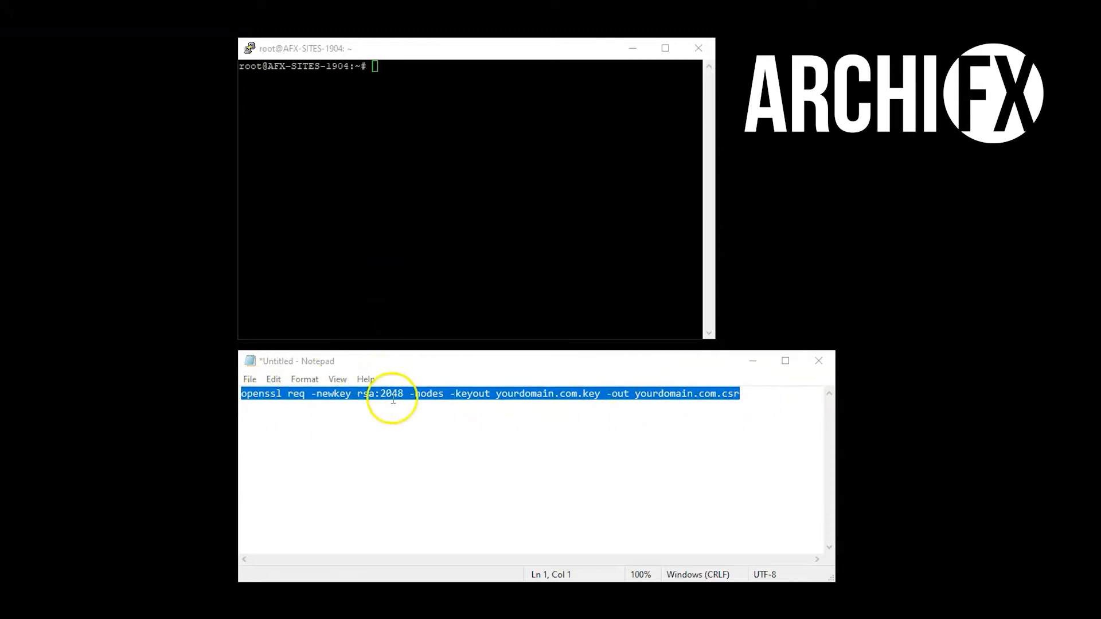
# Select the whole openssl command in Notepad and switch to the PuTTY session.
pyautogui.click(530, 393)
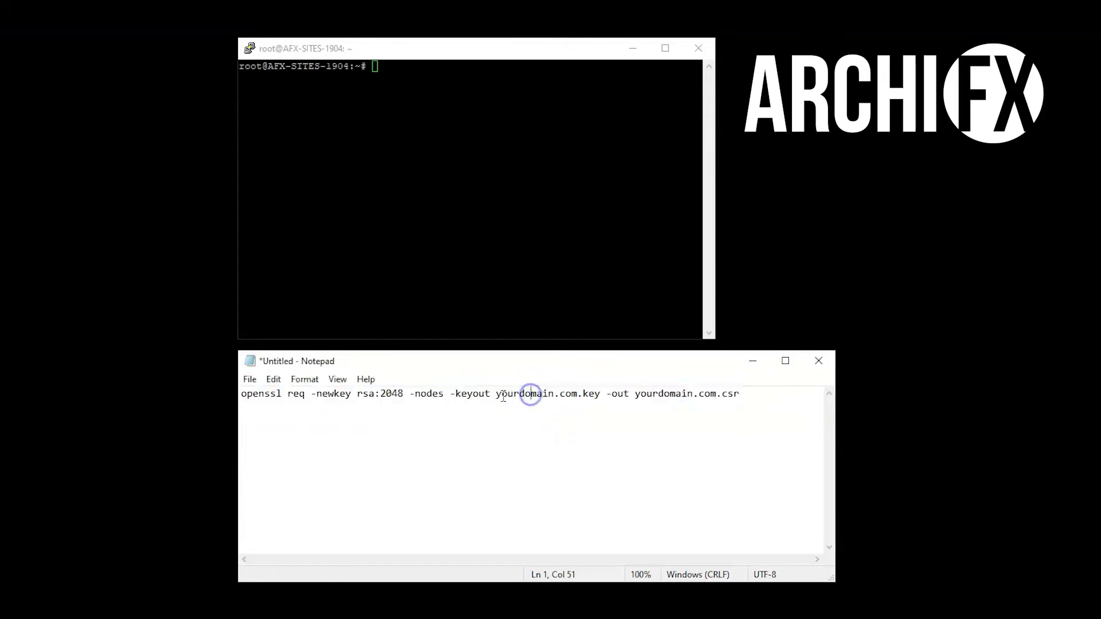
pyautogui.doubleClick(530, 393)
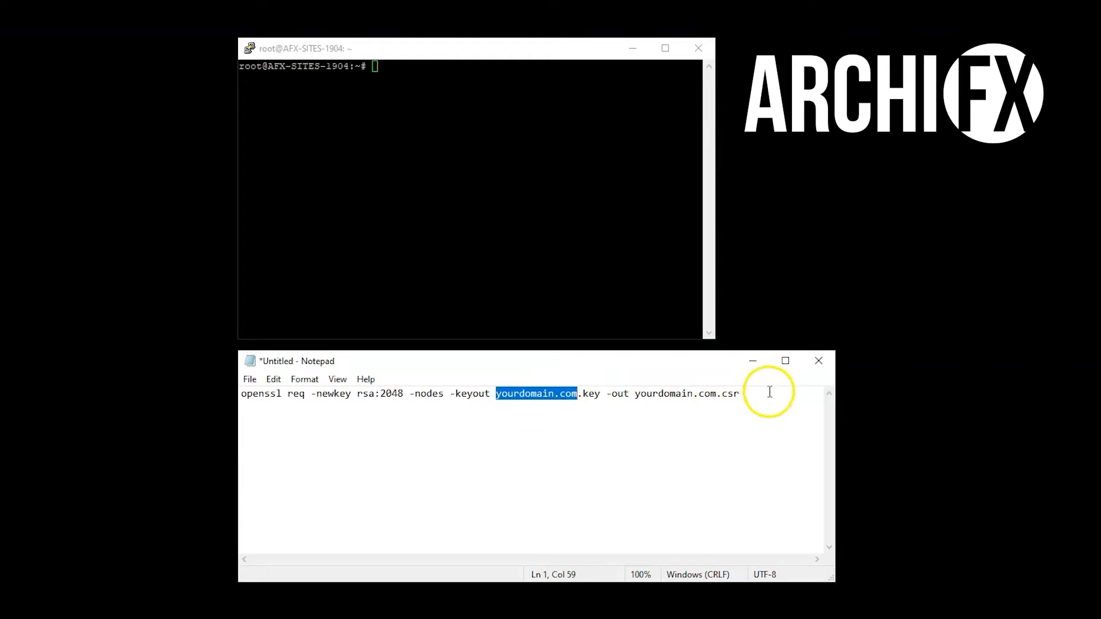
pyautogui.press('ctrl+a')
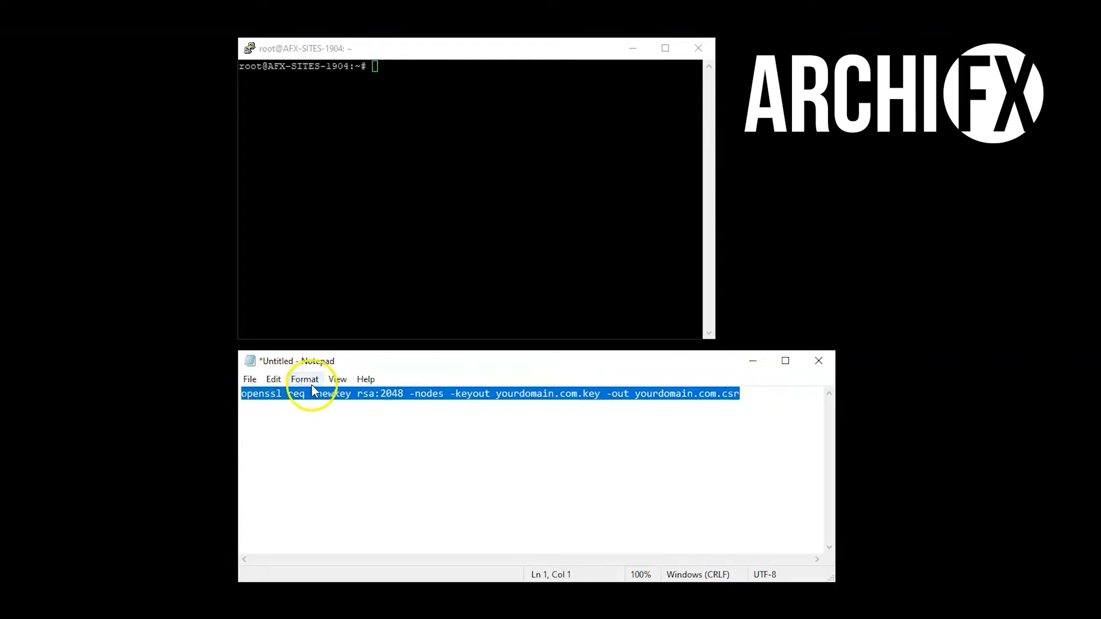
pyautogui.click(467, 191)
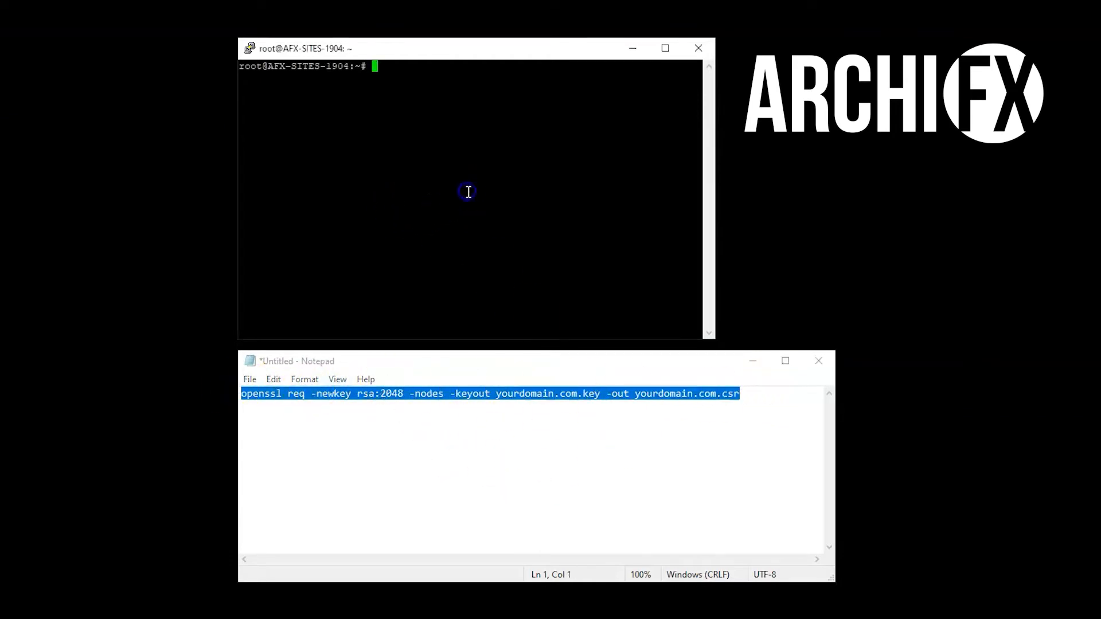
pyautogui.moveTo(418, 184)
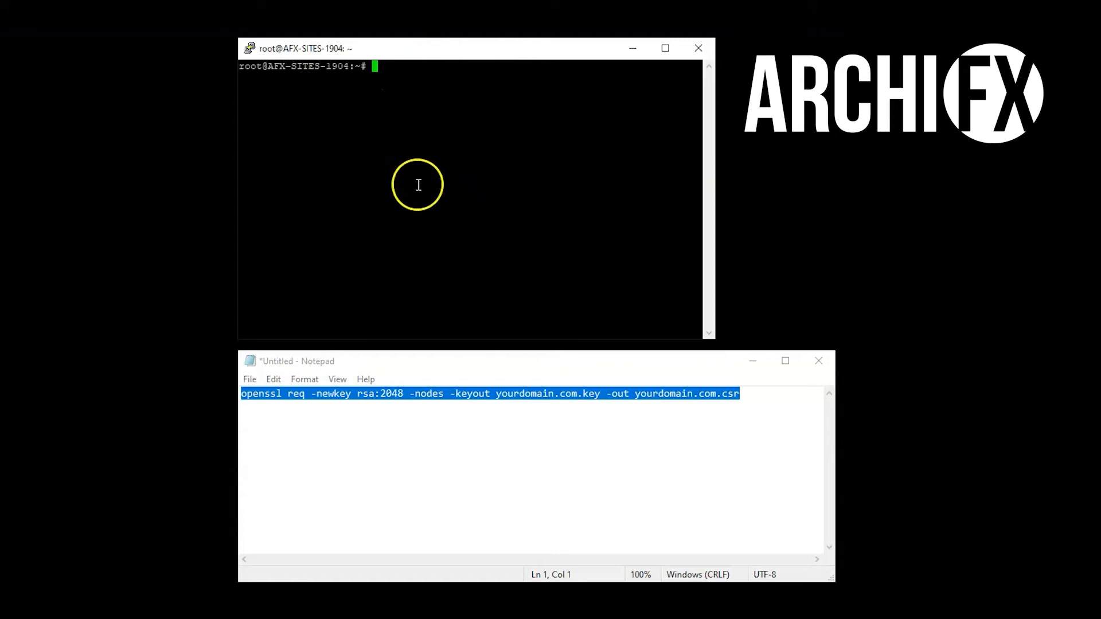
# Run the openssl 2048-bit key/CSR request and answer country US, state NY, locality Manhattan.
pyautogui.write('openssl req -newkey rsa:2048 -nodes -keyout yourdomain.com.key -out yourdomain.com.csr')
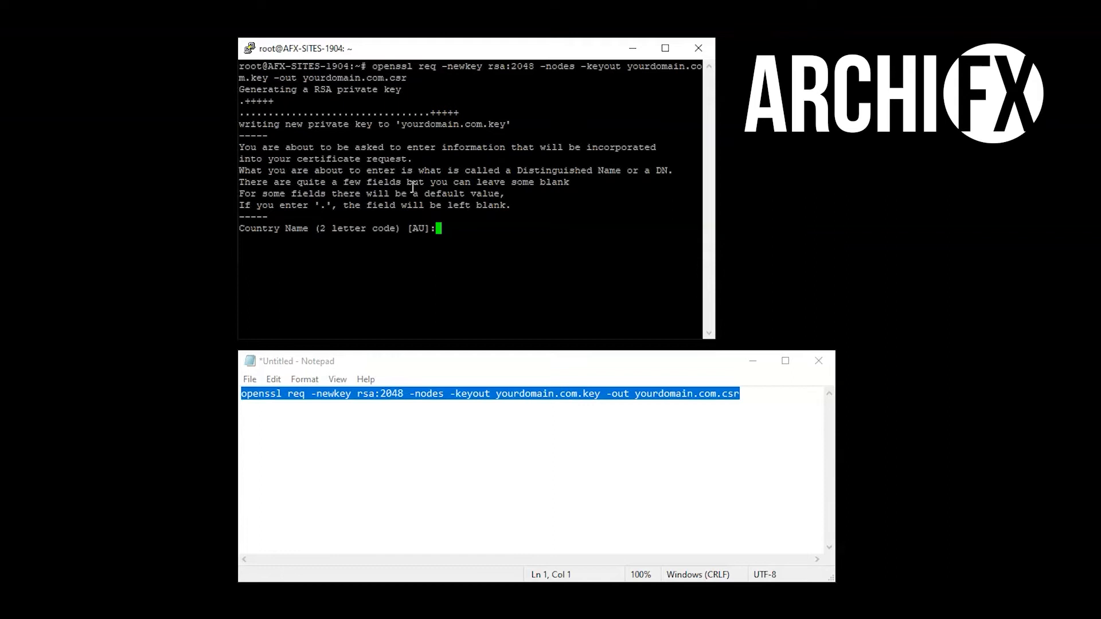
pyautogui.write('US')
pyautogui.write('NY')
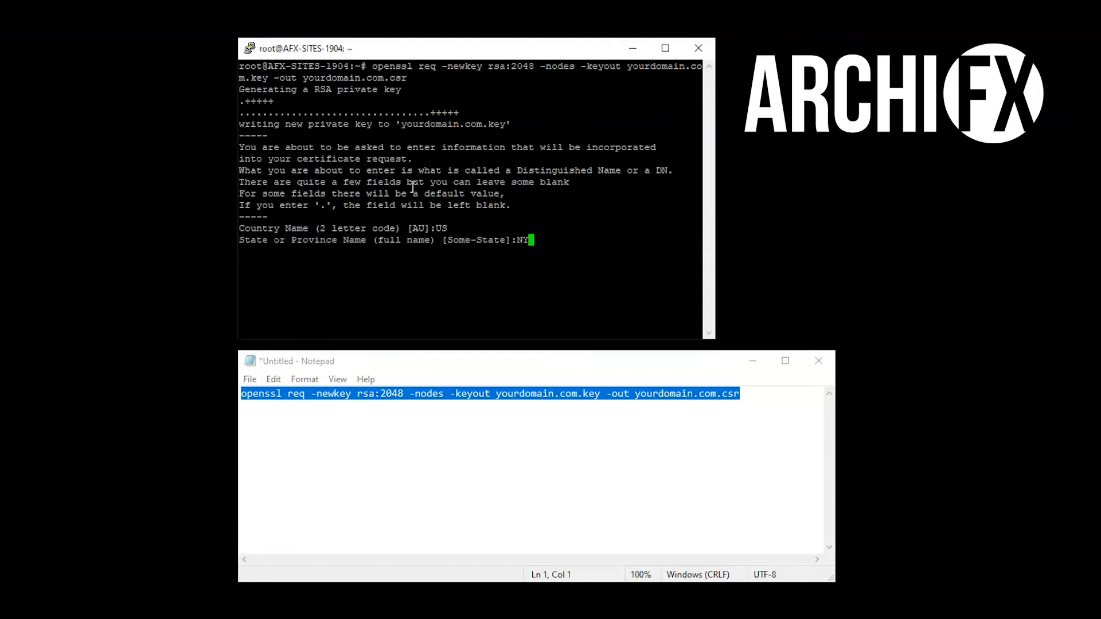
pyautogui.press('Return')
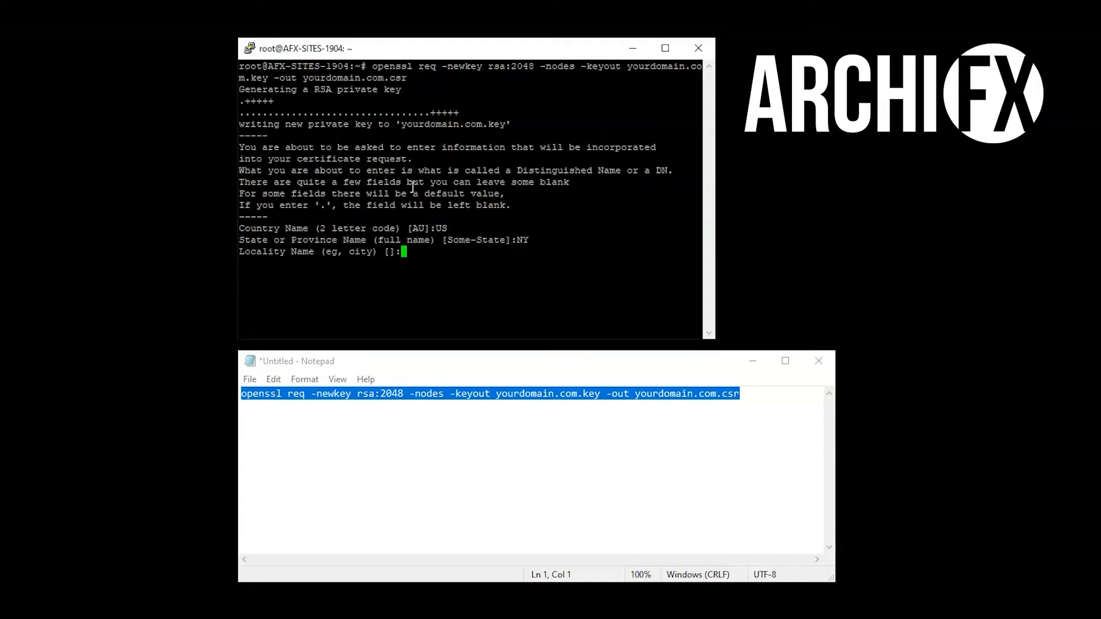
pyautogui.write('Manhattan')
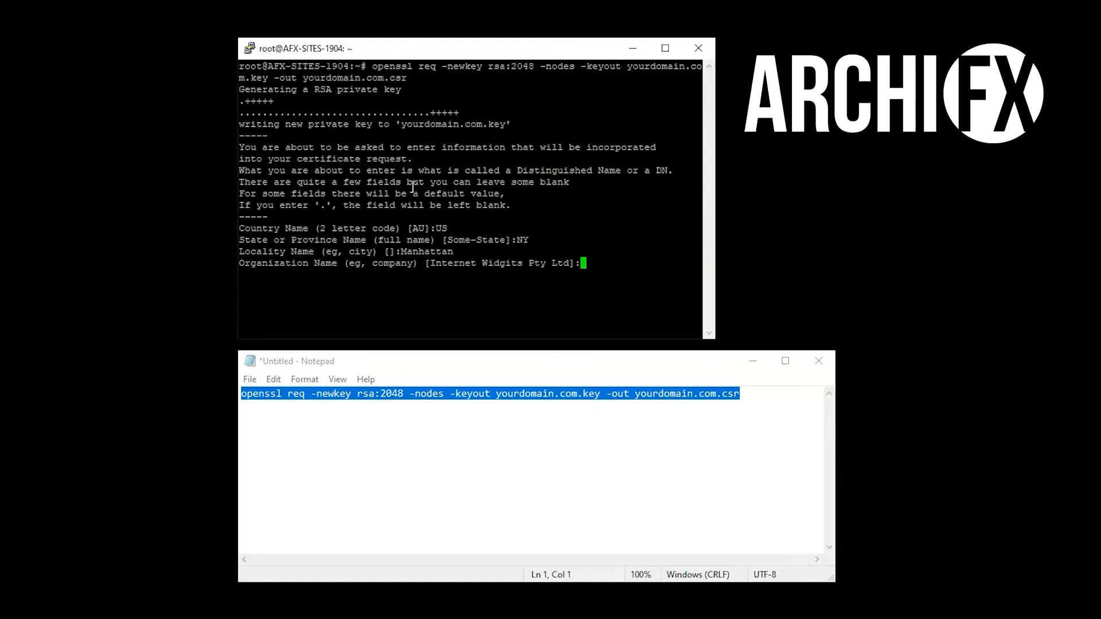
# Answer organization Your Domain LLC and common name yourdomain.com.
pyautogui.write('Your Domain LLC')
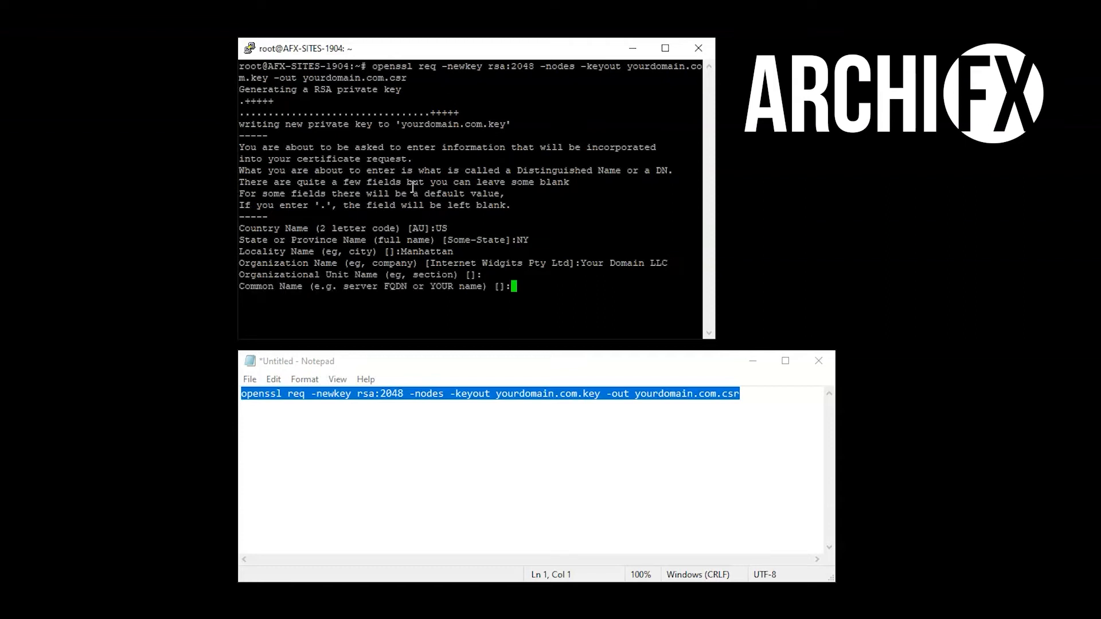
pyautogui.write('y')
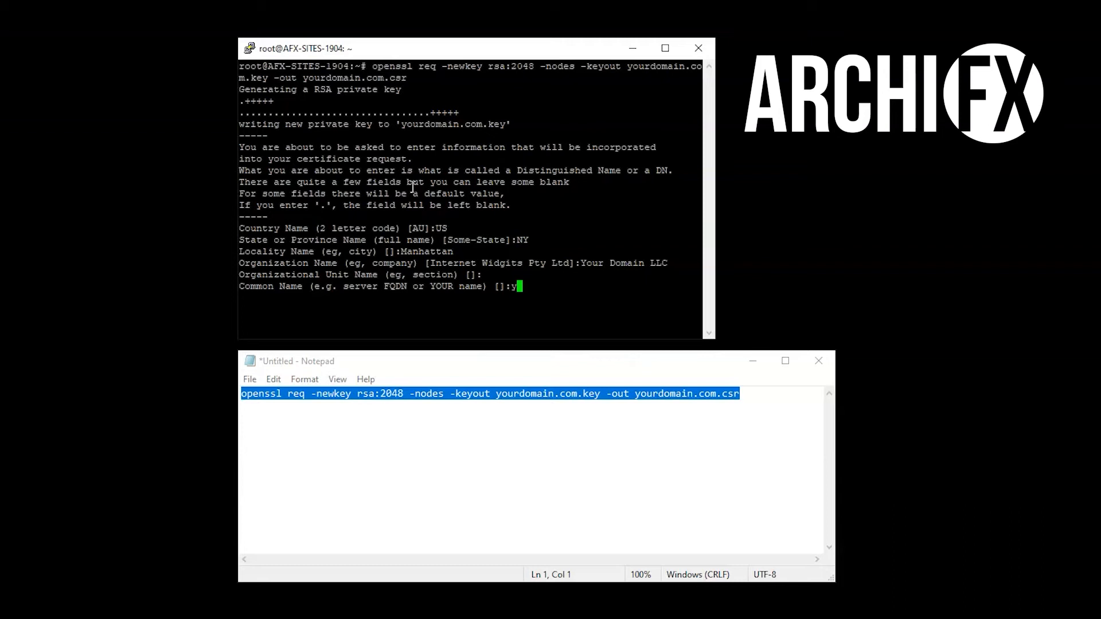
pyautogui.write('ourdomain.com')
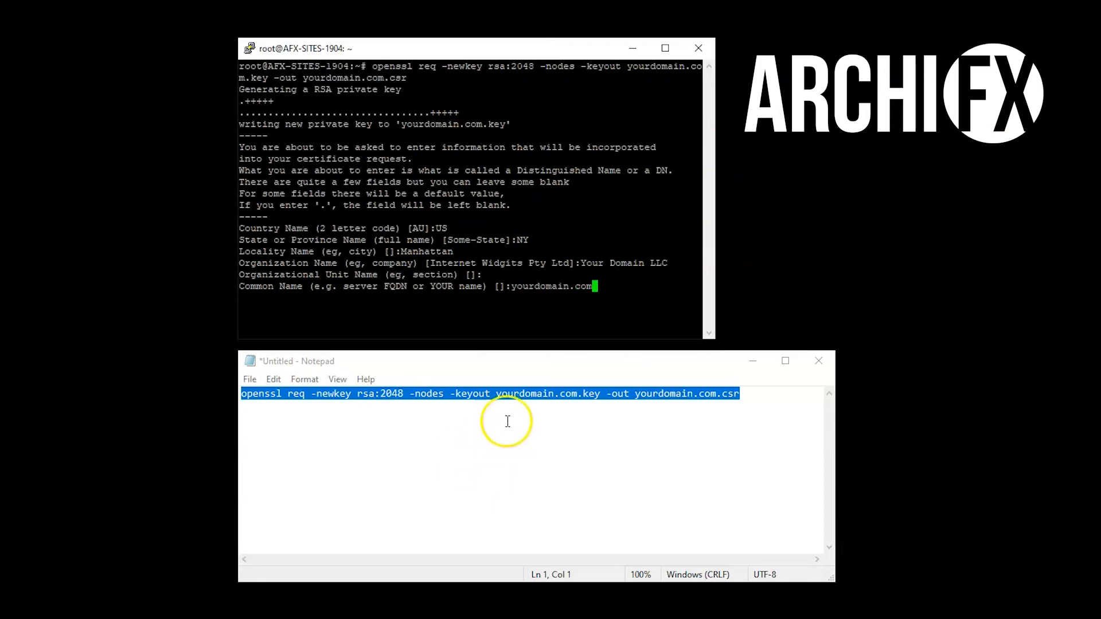
pyautogui.doubleClick(520, 394)
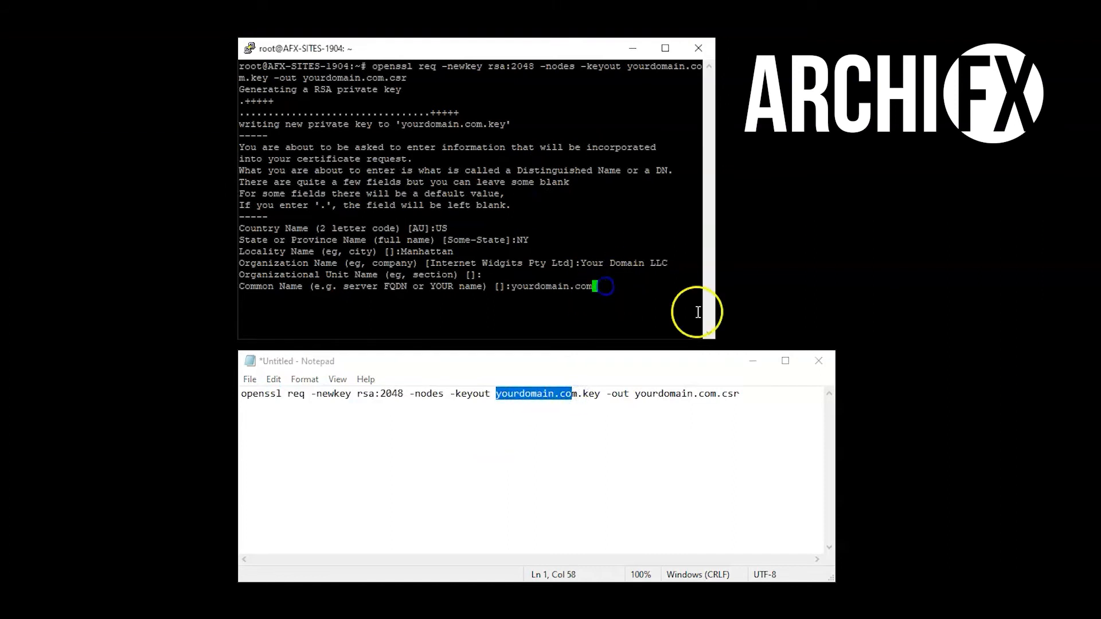
pyautogui.moveTo(731, 478)
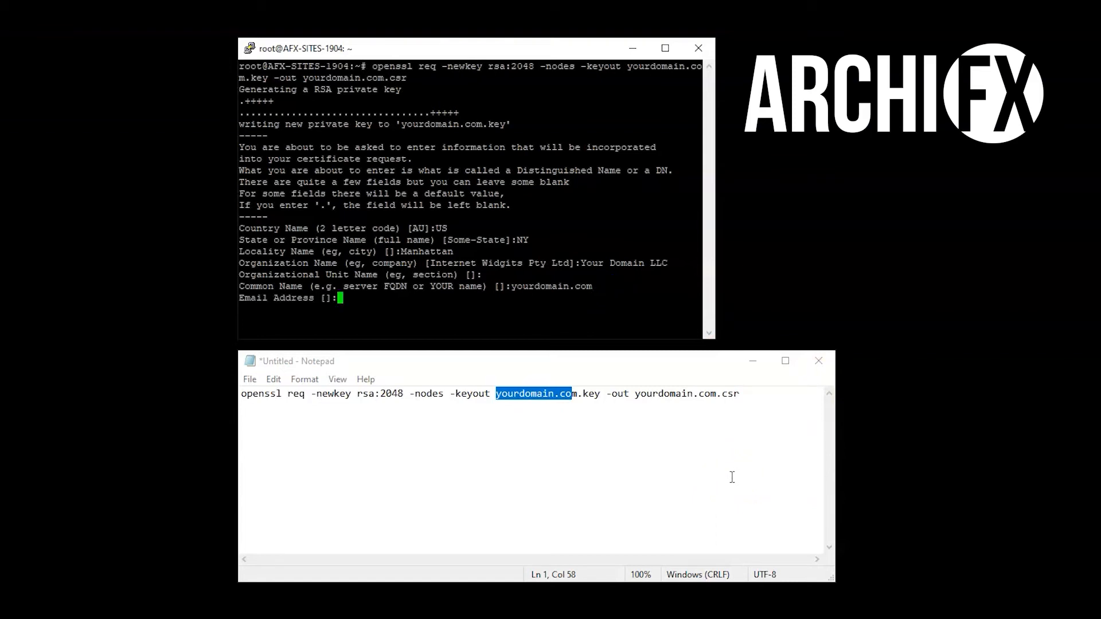
# Leave the email and challenge password blank to finish the CSR, then clear the terminal.
pyautogui.press('Return')
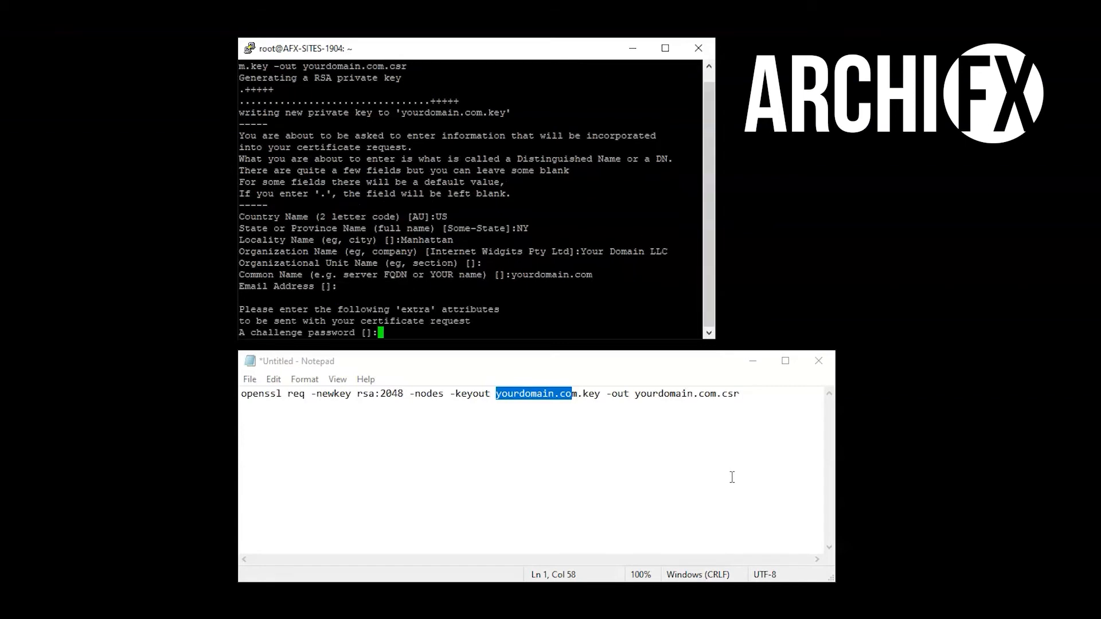
pyautogui.press('Return')
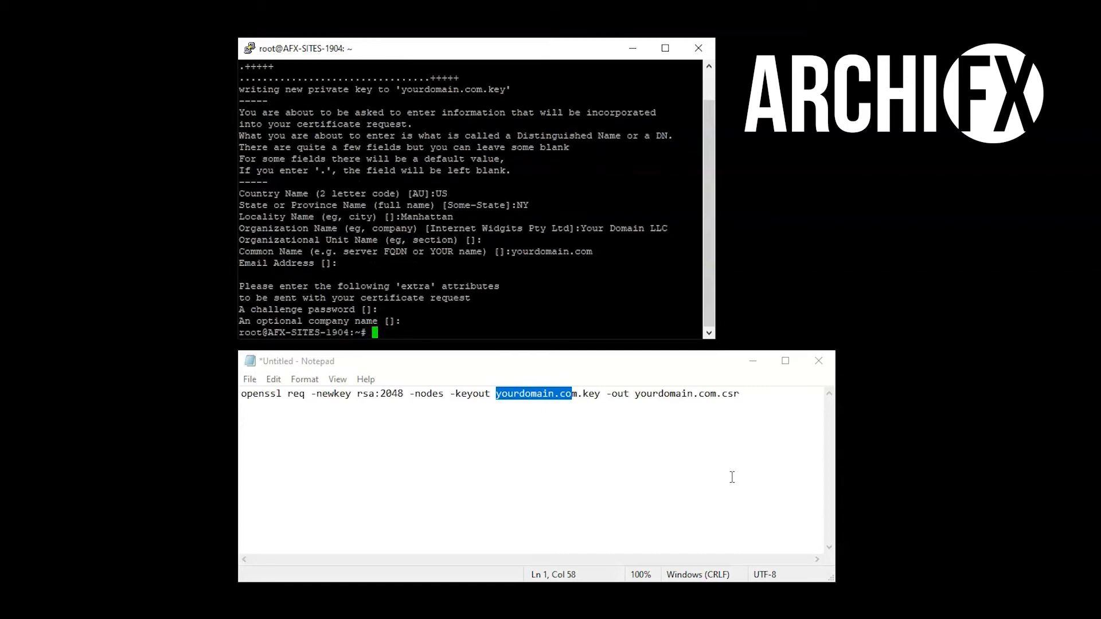
pyautogui.write('cle')
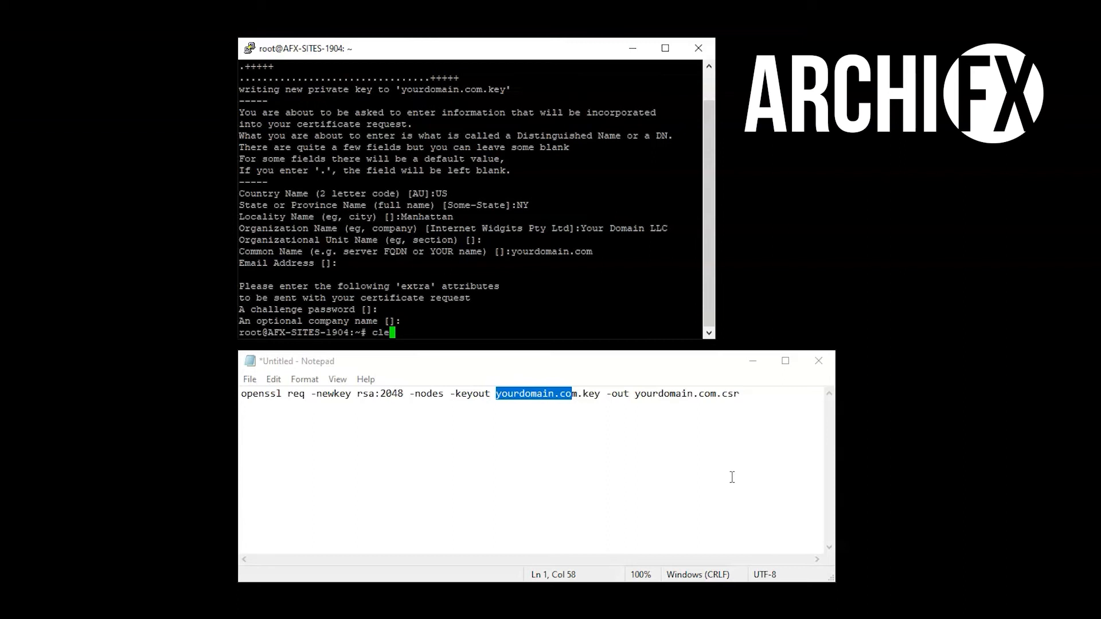
pyautogui.press('Return')
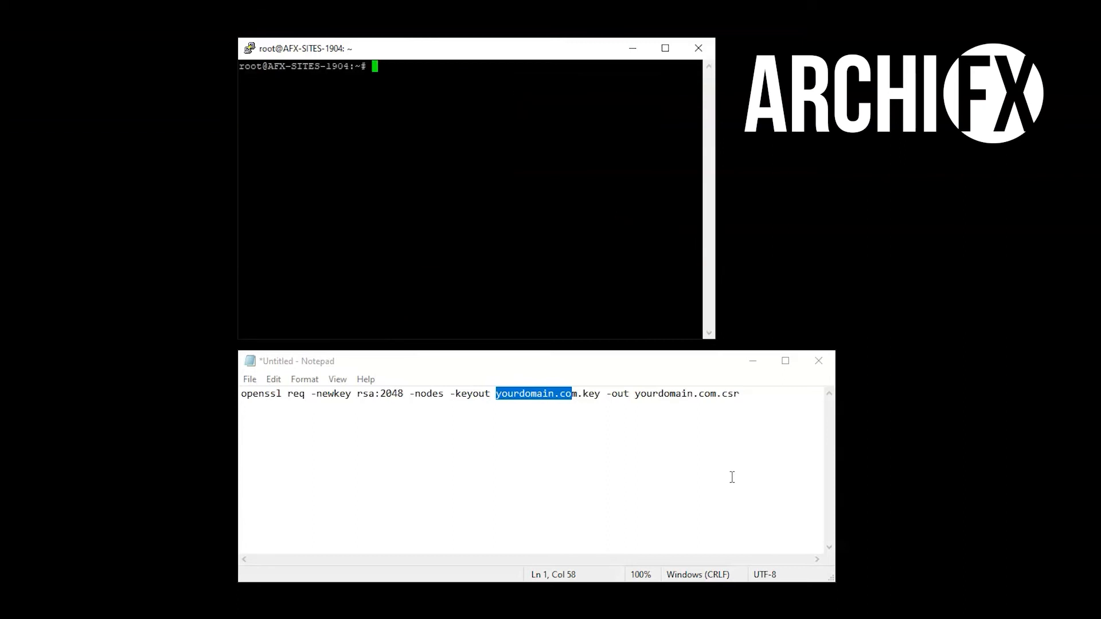
# Enter the cat yourdomain.com.csr command to display the request.
pyautogui.write('cat')
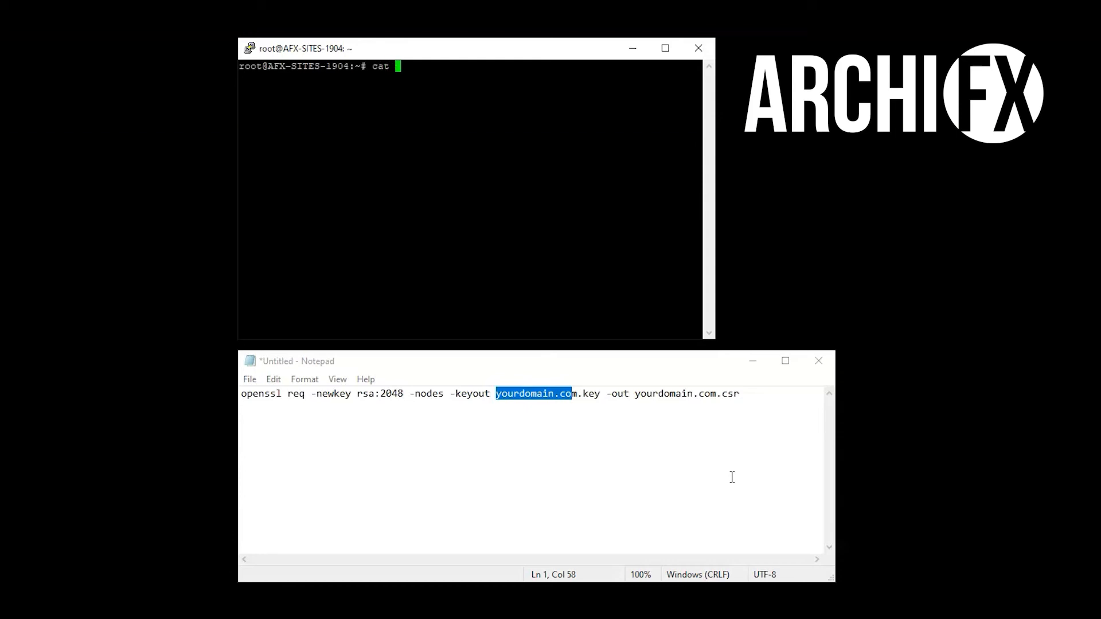
pyautogui.write('yourdom')
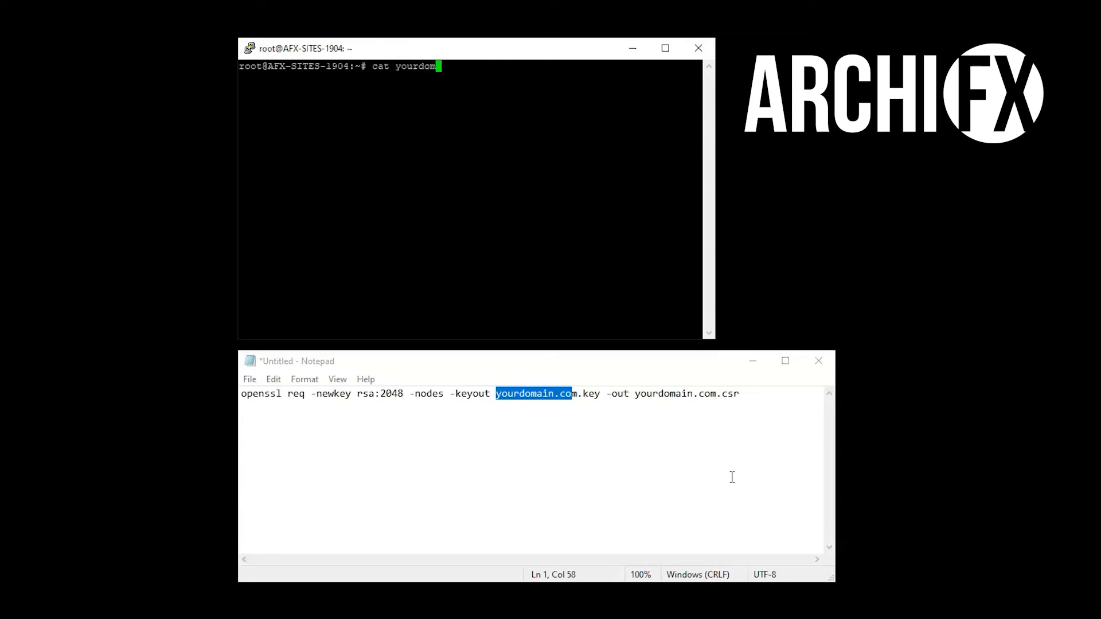
pyautogui.write('ain.com')
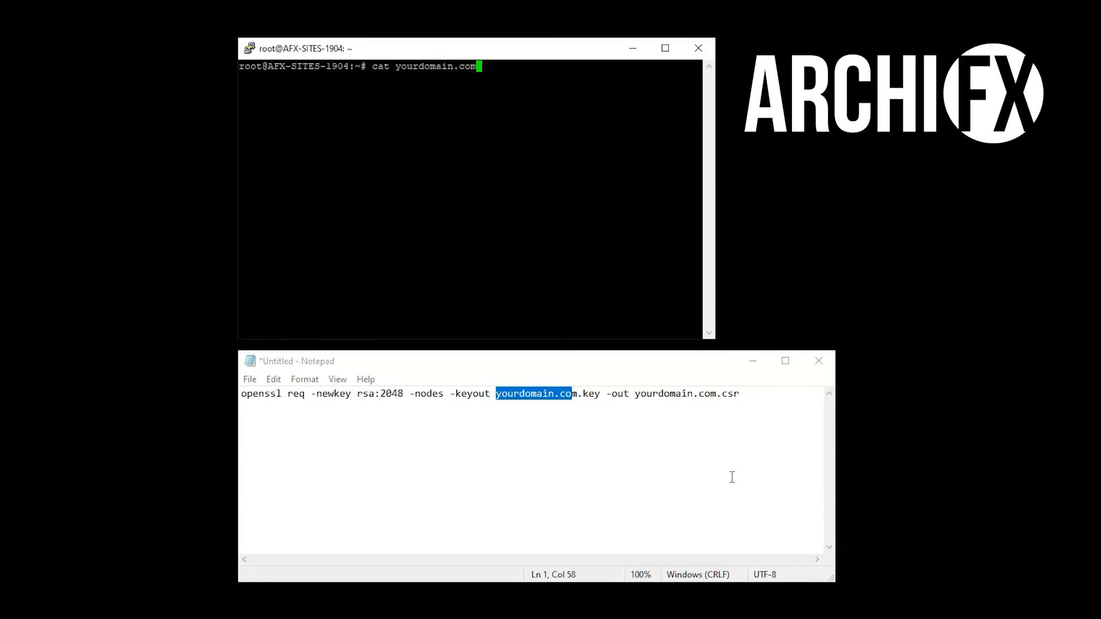
pyautogui.write('c')
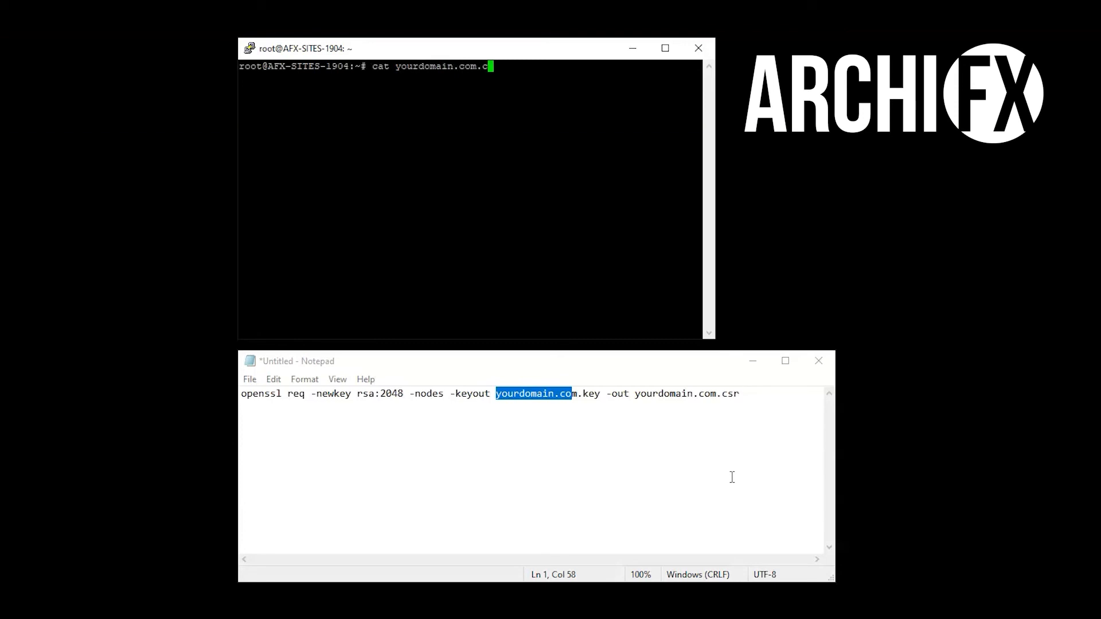
# Print the CSR contents and copy them into Notepad beneath the openssl command.
pyautogui.press('Return')
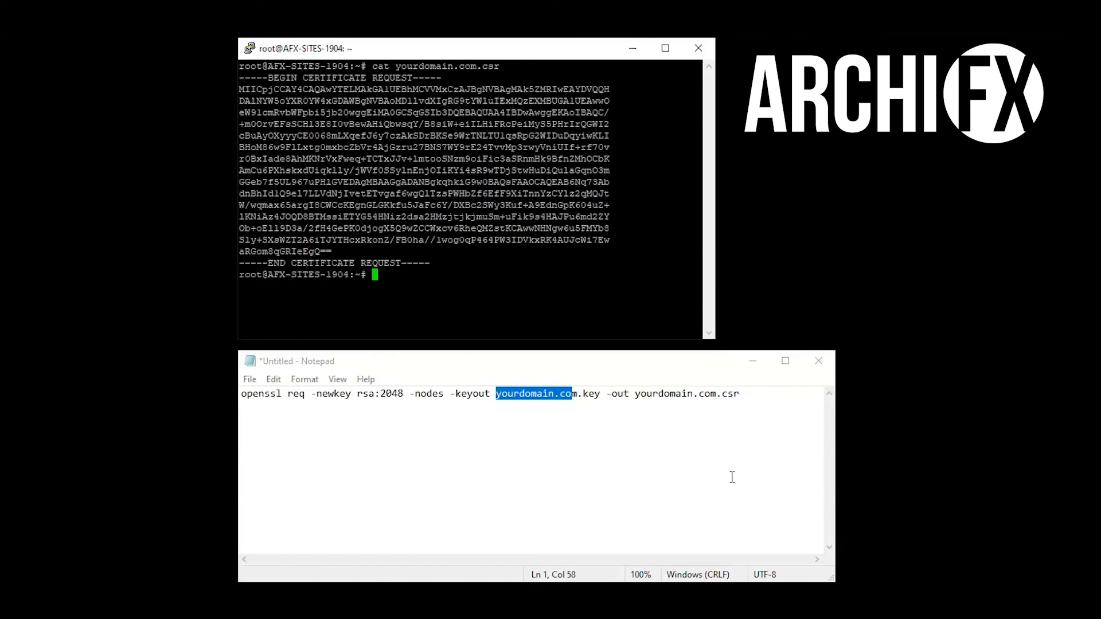
pyautogui.moveTo(429, 260)
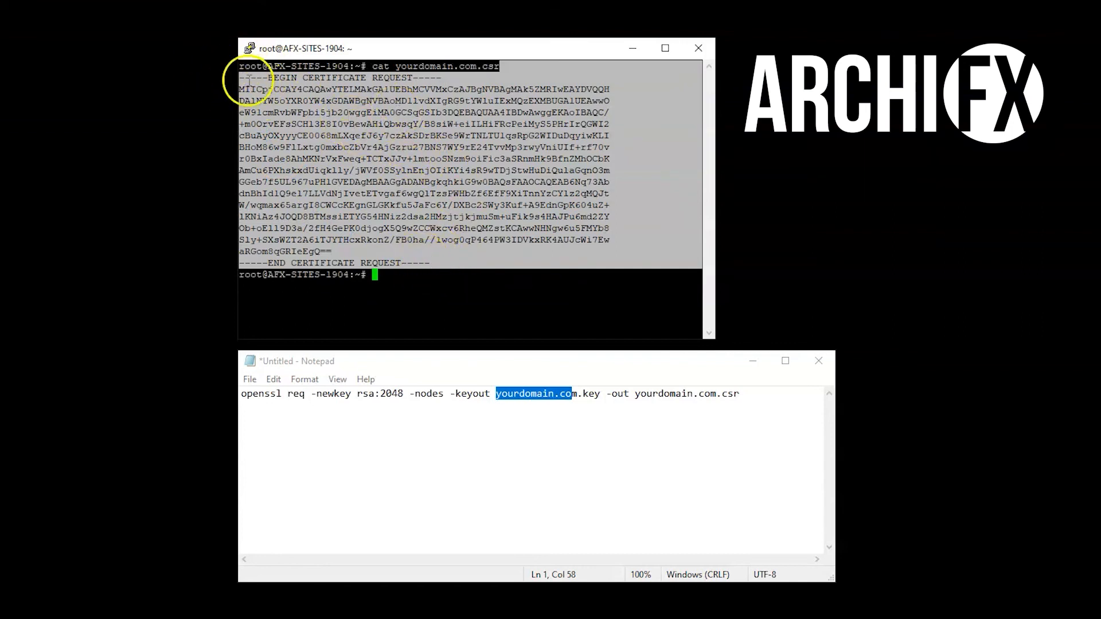
pyautogui.moveTo(451, 234)
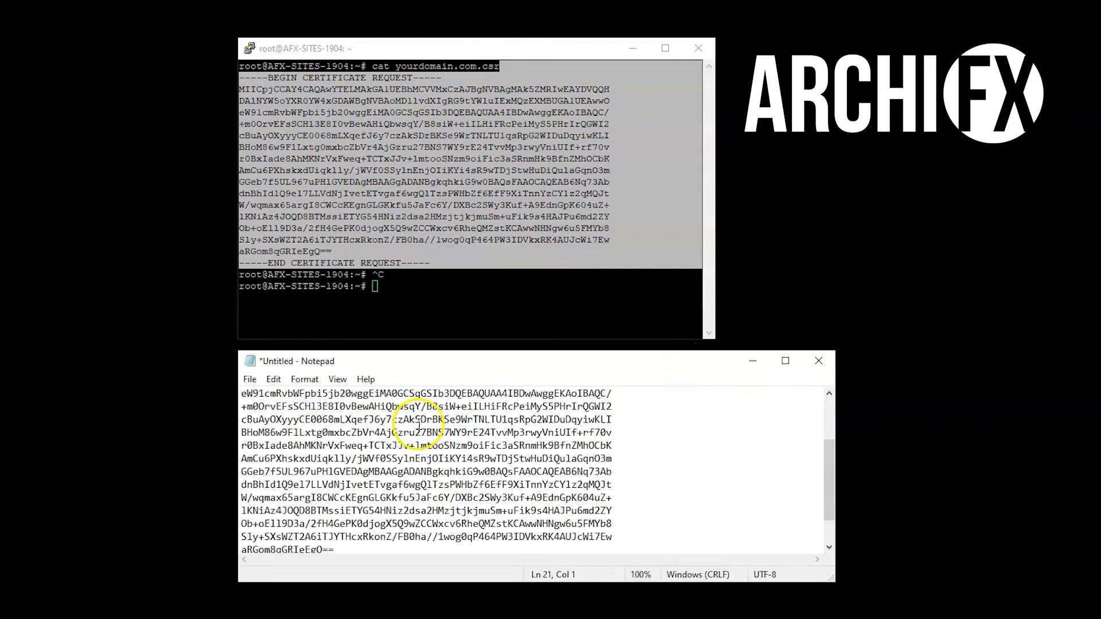
pyautogui.scroll(3)
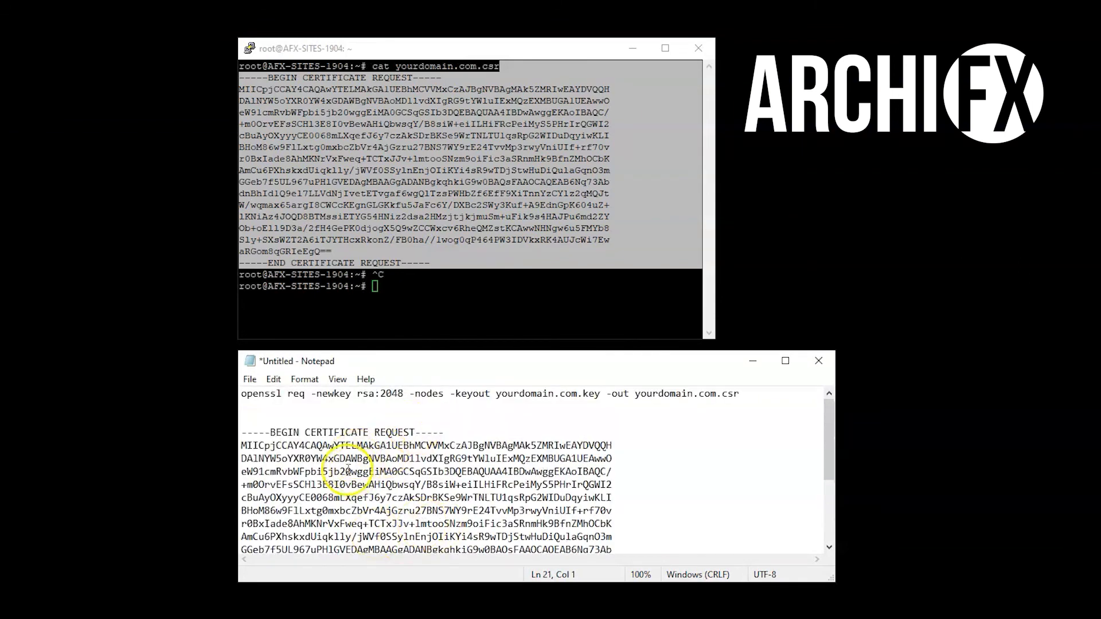